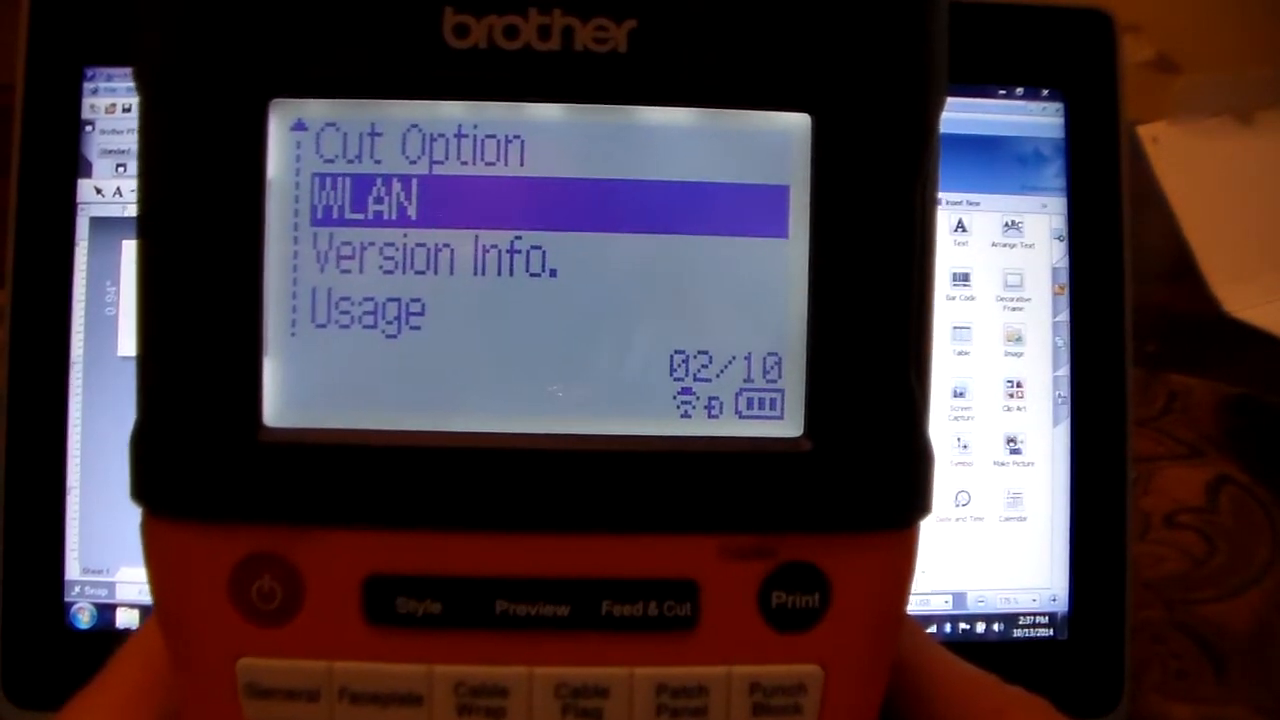
# Open WLAN > Network Mode in the printer menu and highlight Direct Mode.
pyautogui.press('Down')
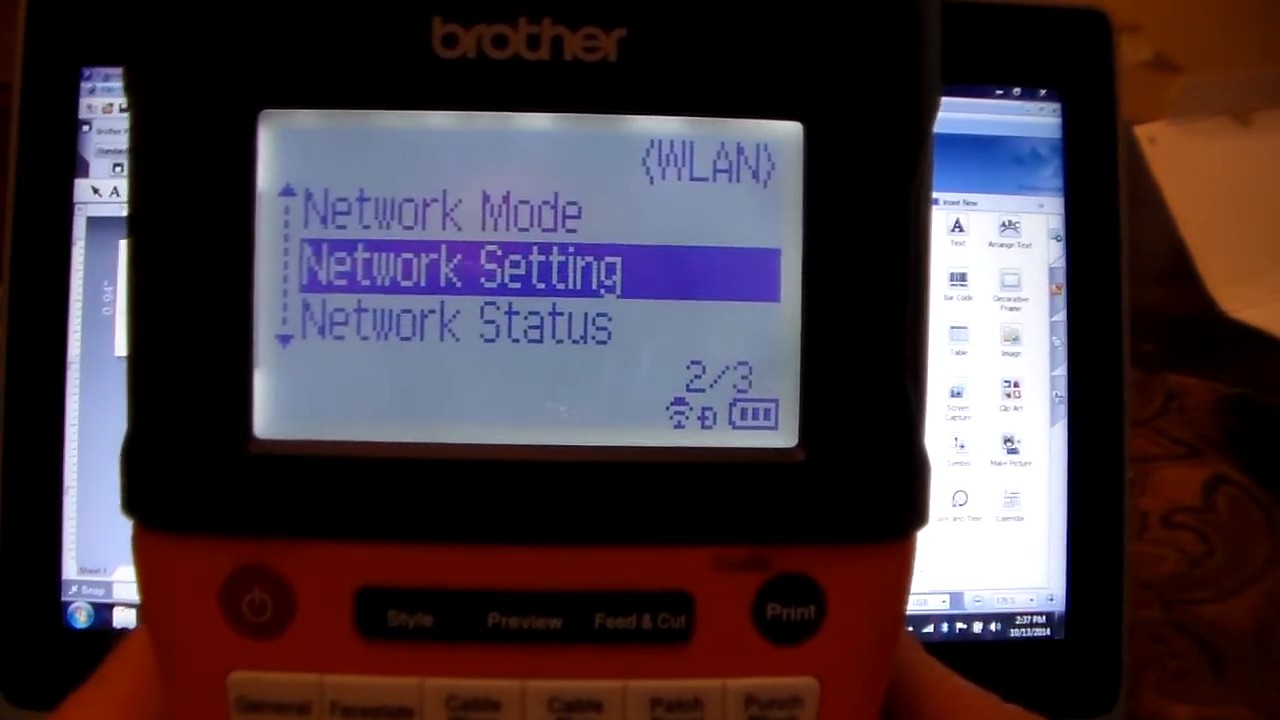
pyautogui.press('up')
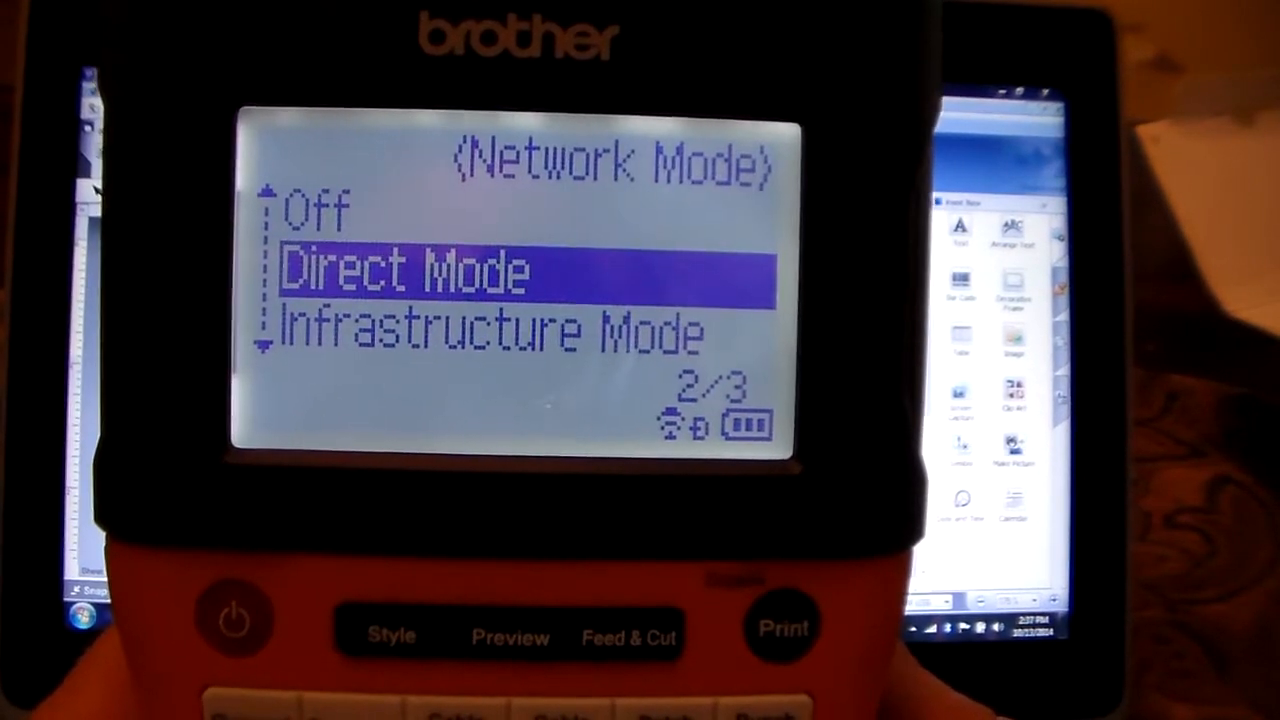
pyautogui.press('Down')
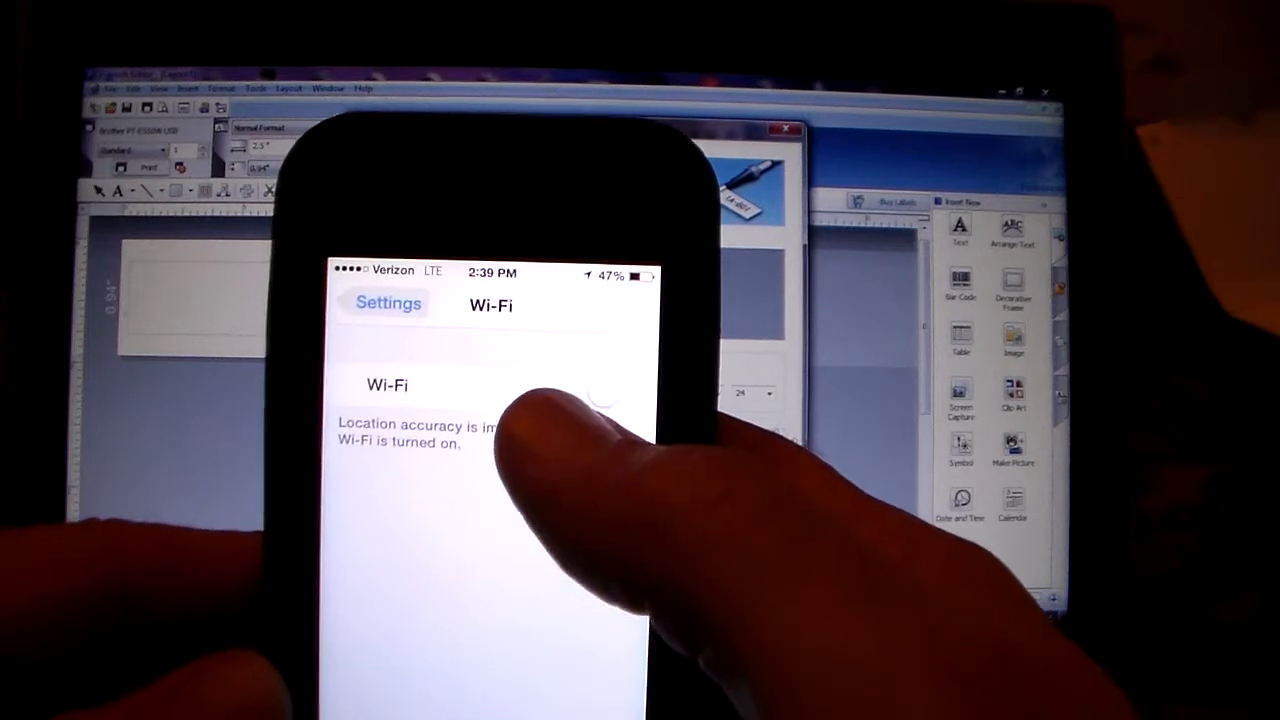
# Turn on Wi-Fi, join the DIRECT-br… network, and swipe to the Brother apps home page.
pyautogui.click(595, 390)
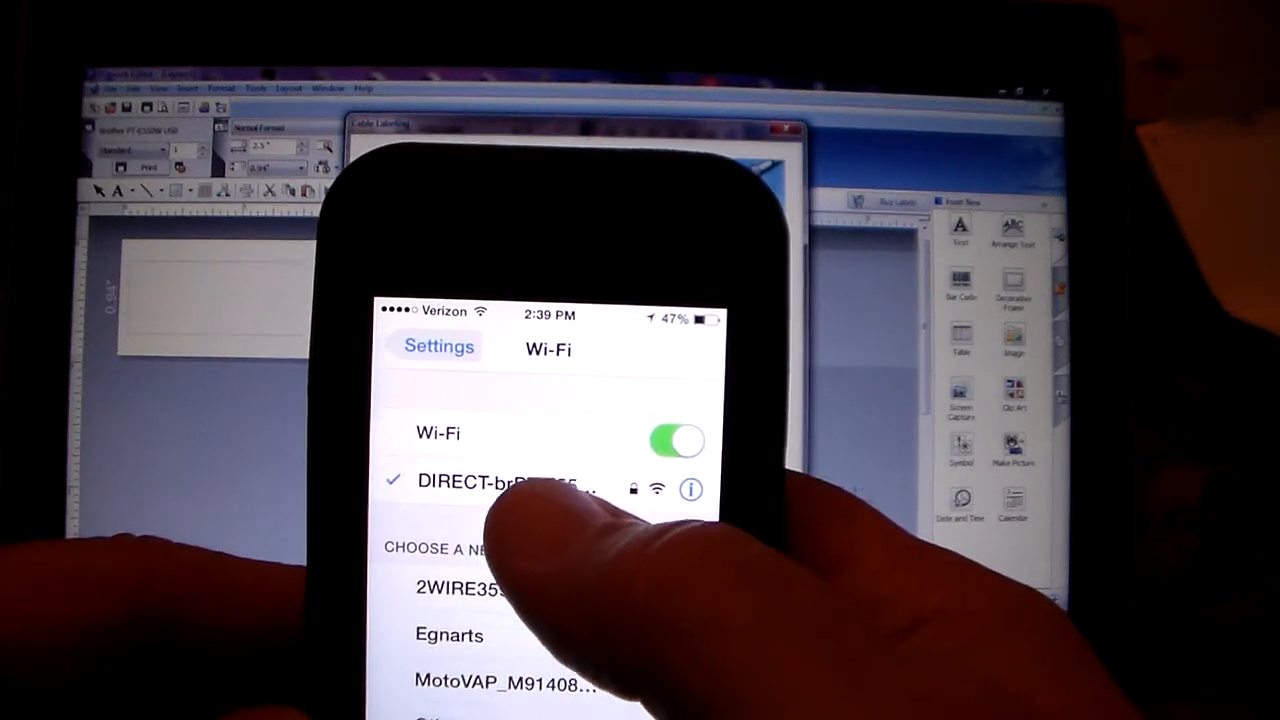
pyautogui.click(690, 489)
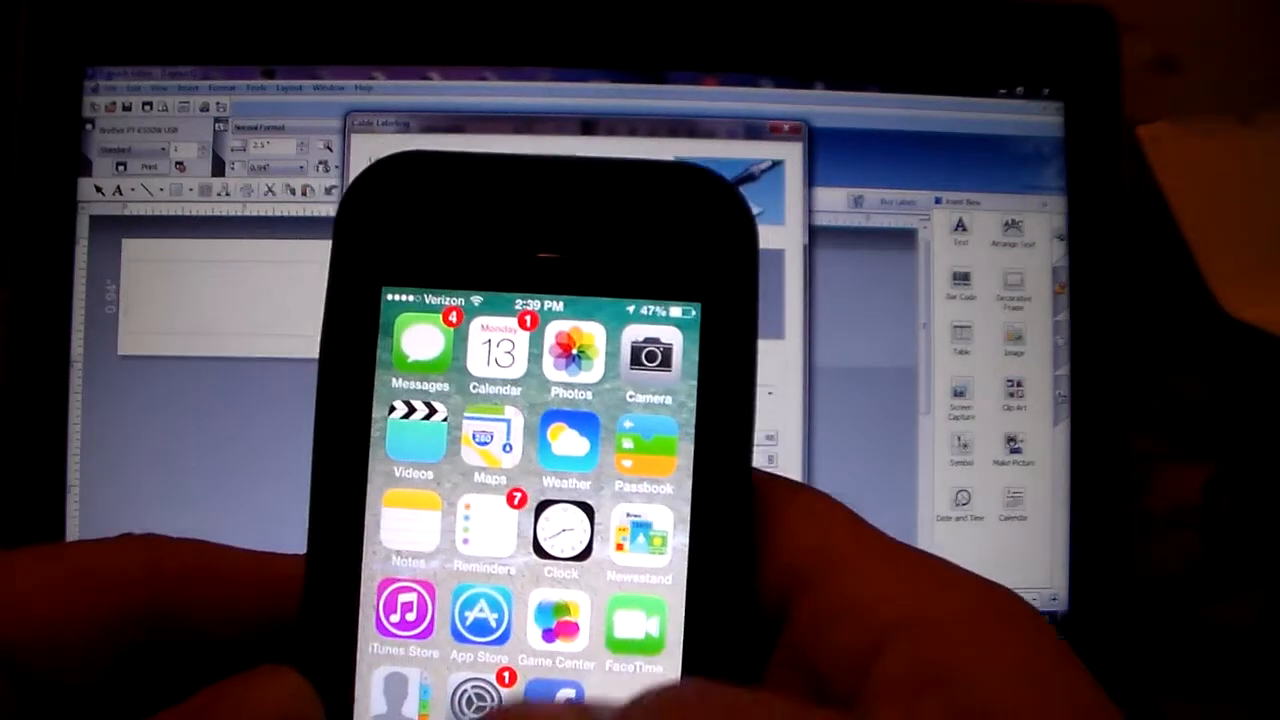
pyautogui.hscroll(-3)
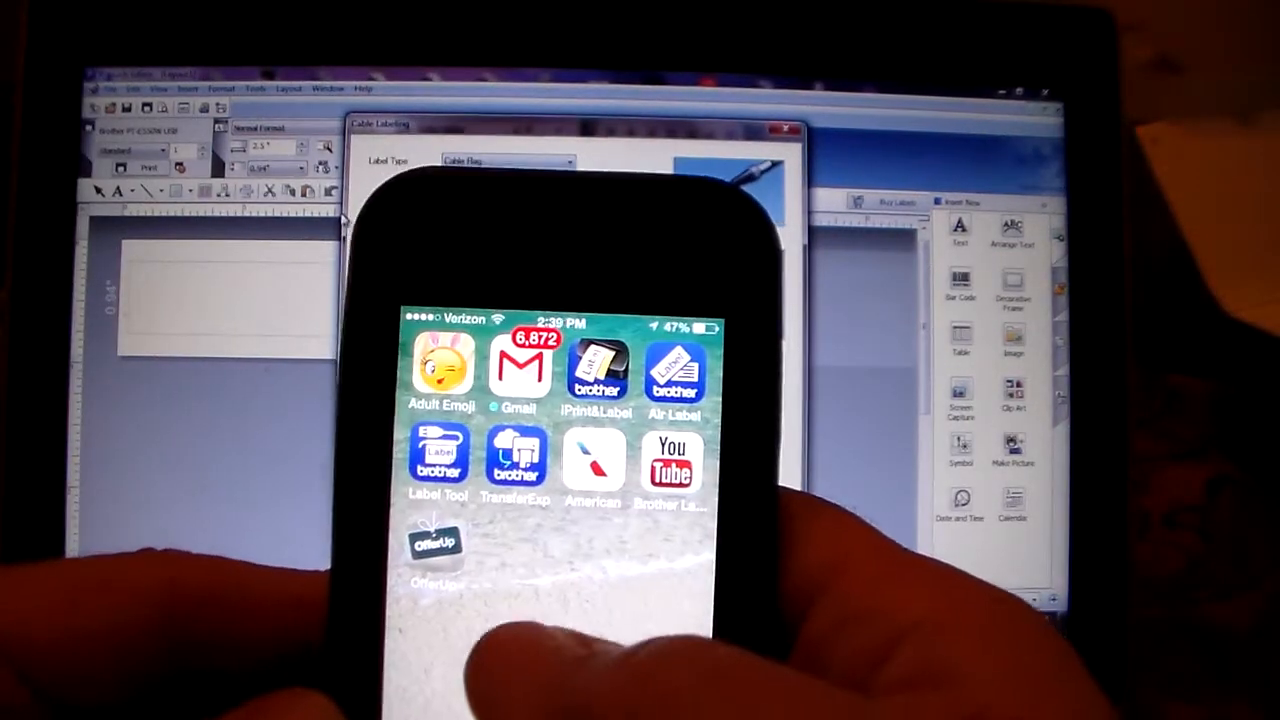